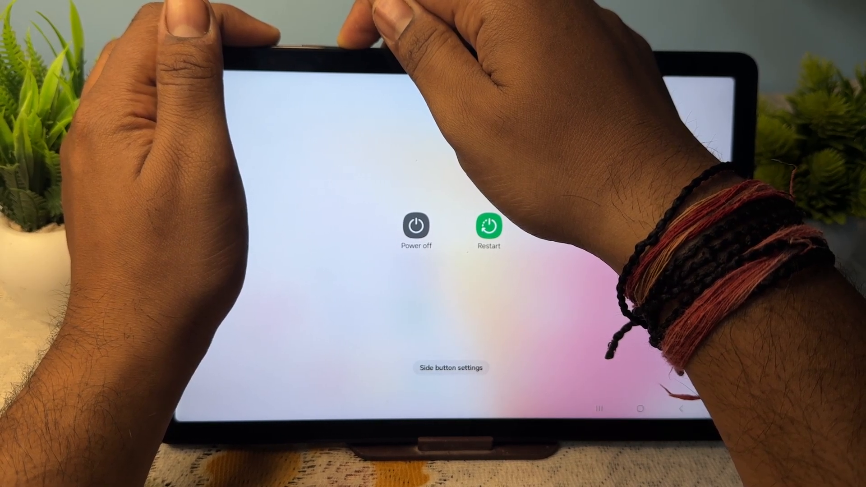
Dismiss the Power off and Restart menu on the tablet.
left_click(416, 226)
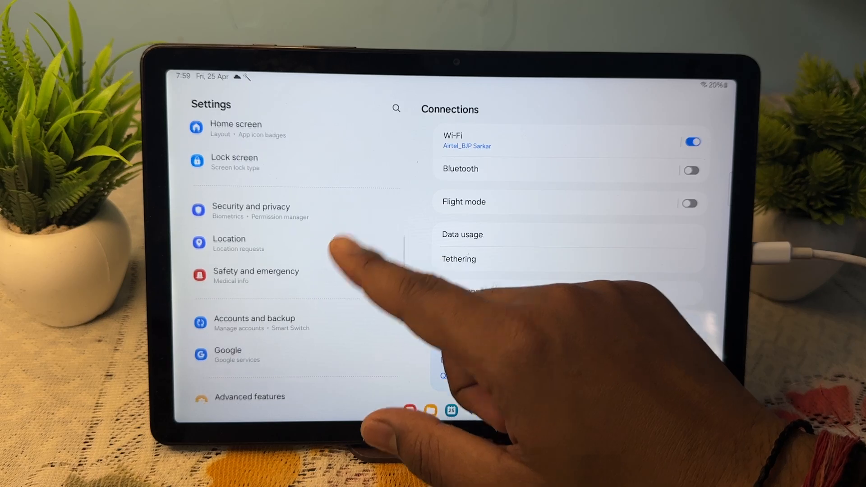
Scroll Settings to General management and go into its Reset page.
scroll("down", 3)
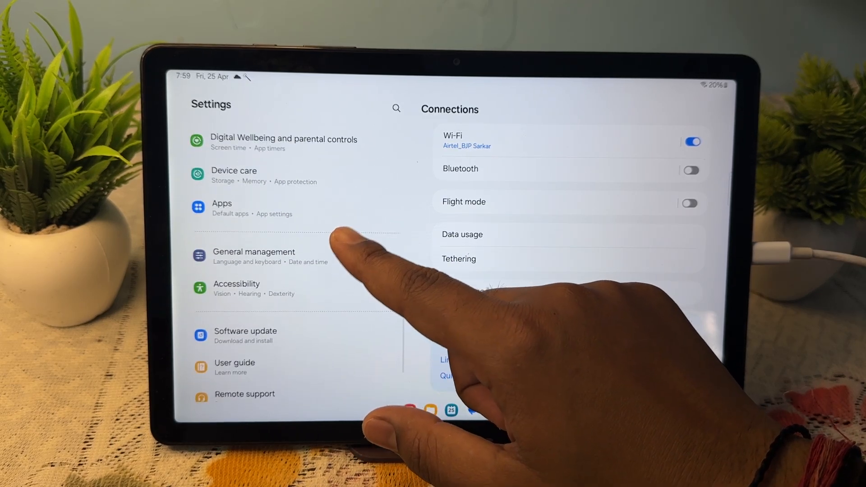
left_click(254, 255)
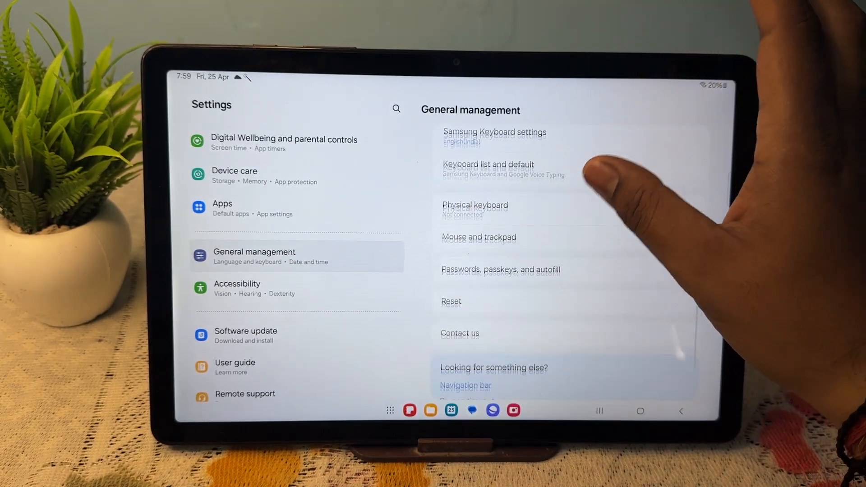
left_click(451, 300)
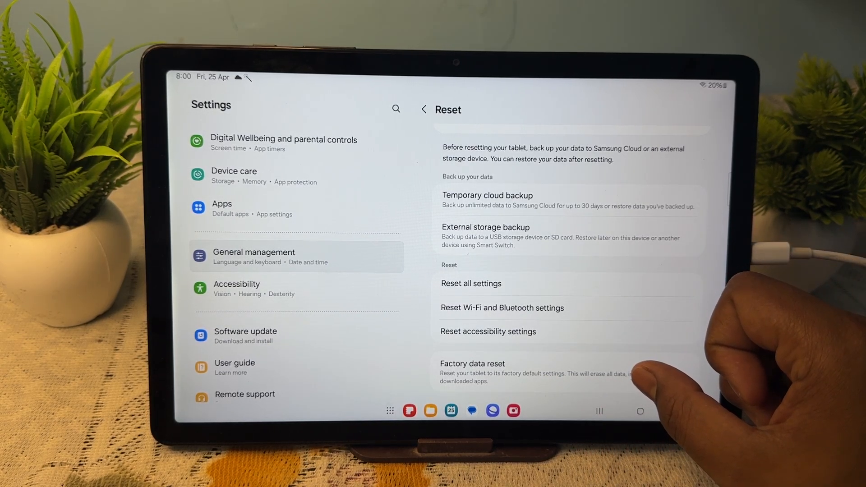
Open Factory data reset, scroll to the bottom, and start the reset.
left_click(472, 363)
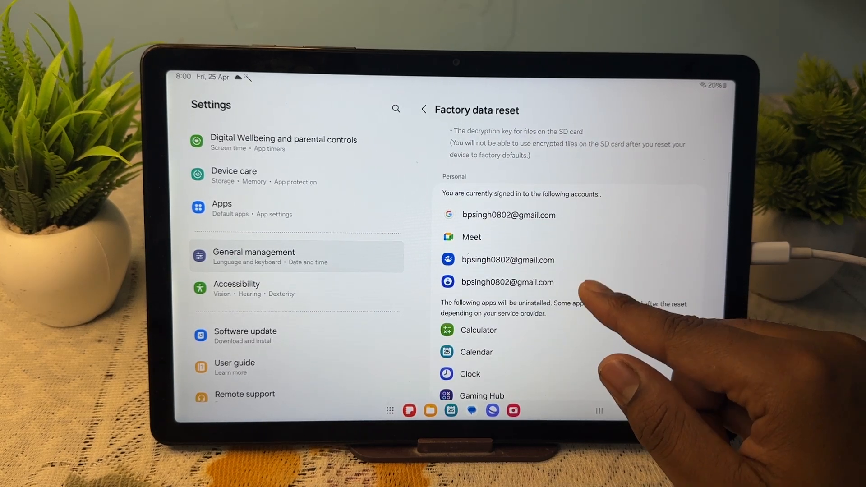
scroll("down", 3)
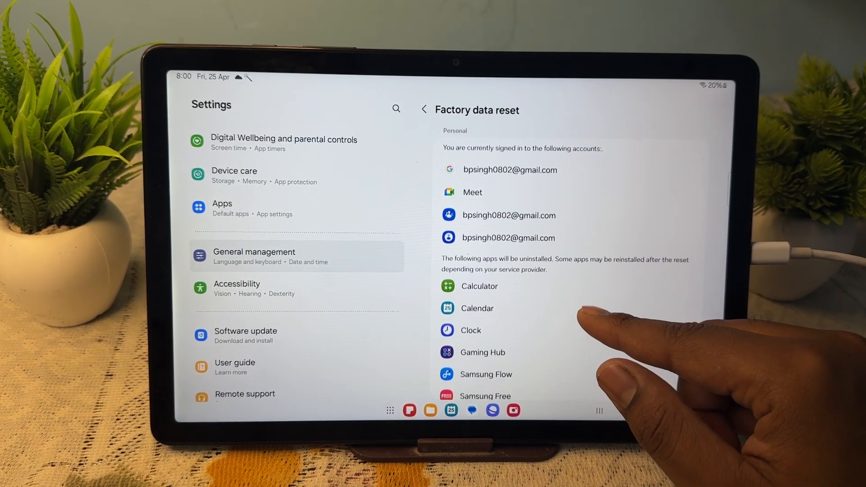
scroll("down", 3)
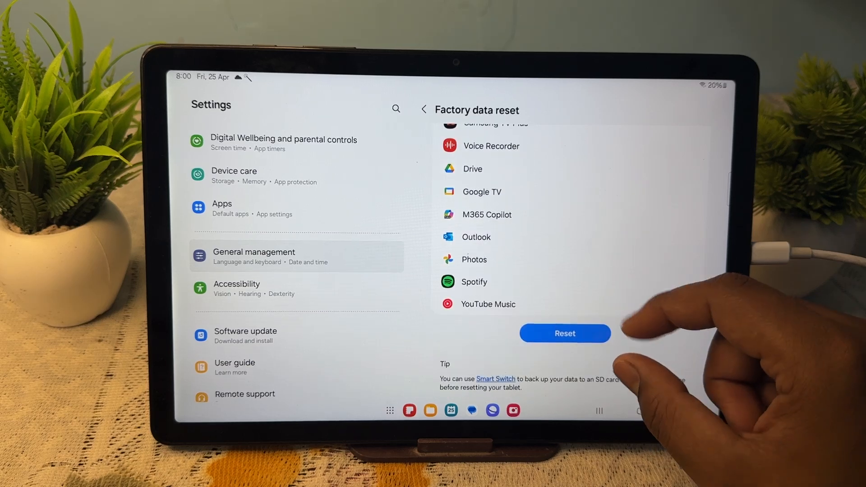
left_click(564, 333)
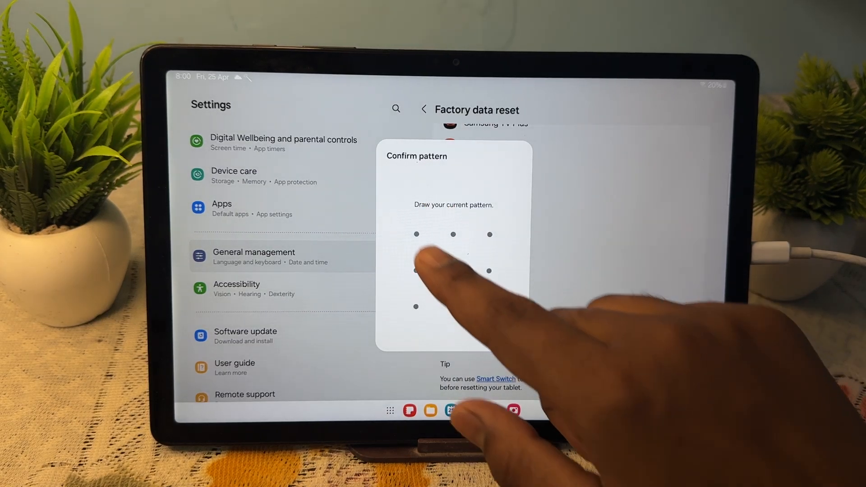